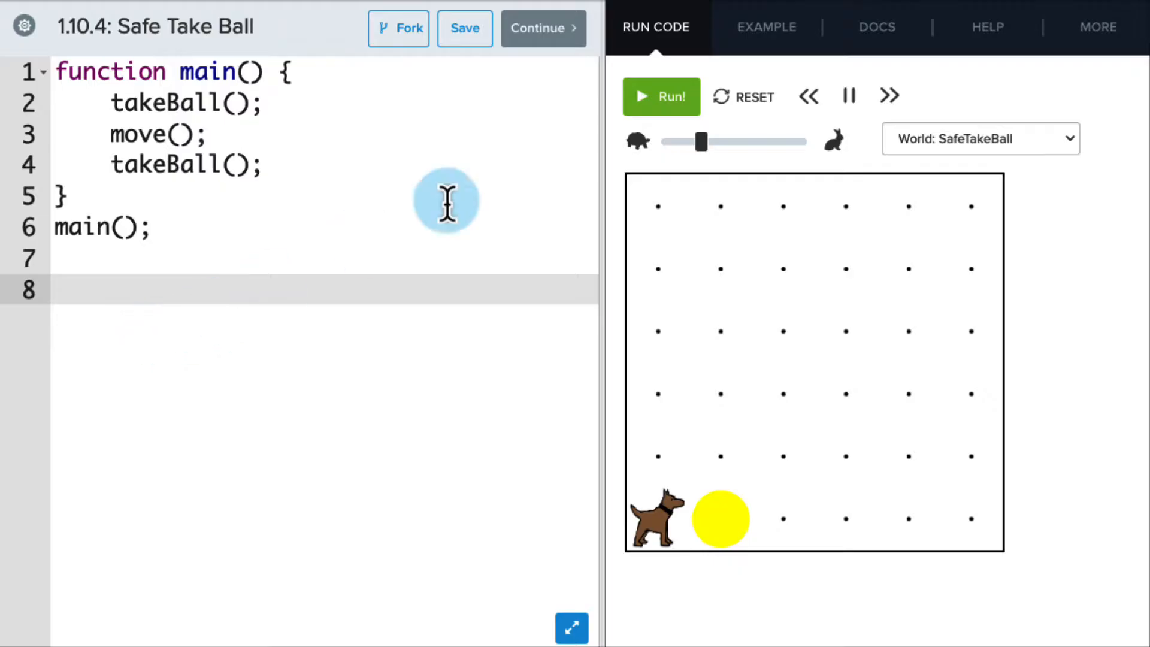
# - Run the original program to hit the Line 2 no-tennis-balls error, then reset Karel's world
pyautogui.click(659, 95)
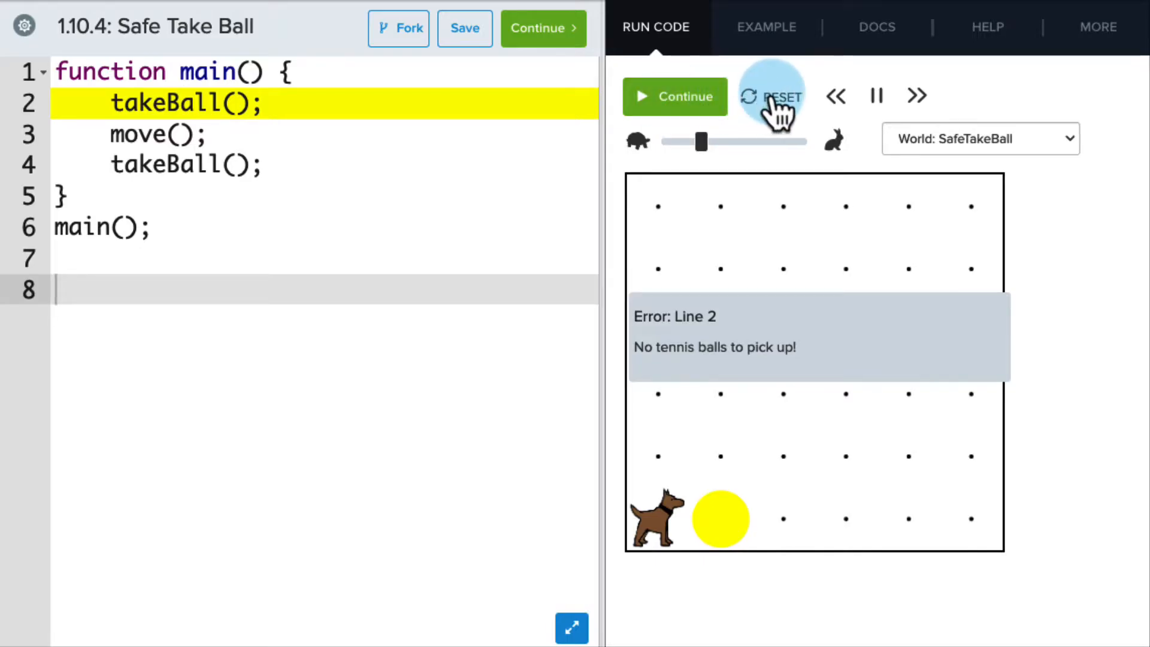
pyautogui.click(771, 96)
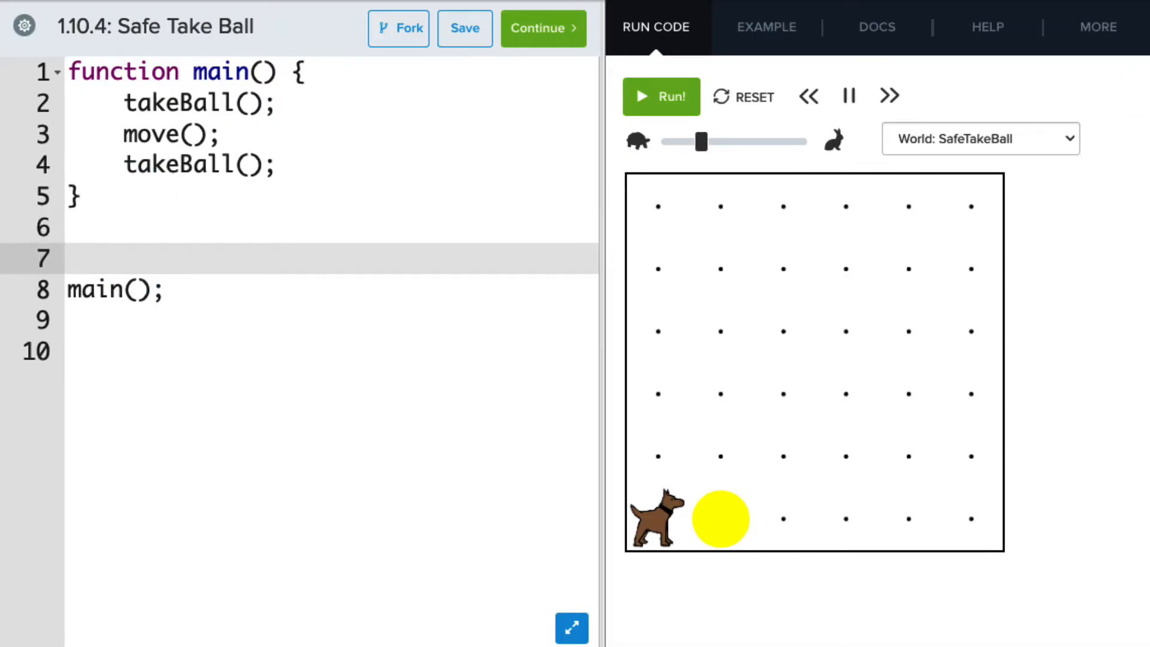
# - Write function safeTakeBall() { if (ballsPresent()) { takeBall(); } } above main();
pyautogui.write('function')
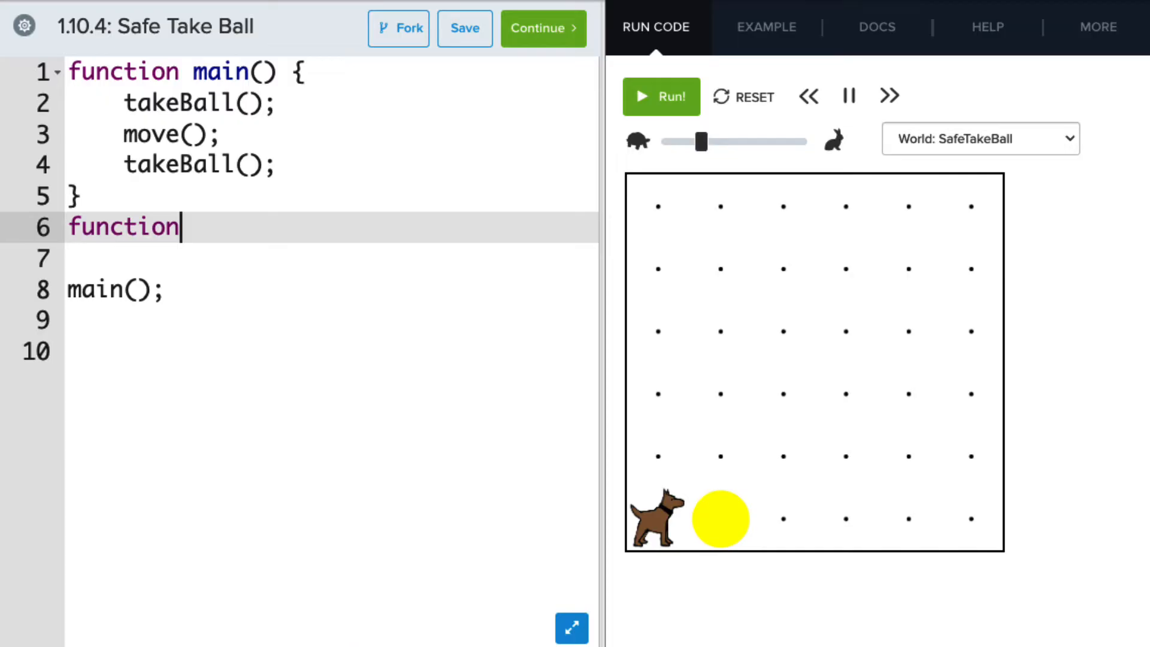
pyautogui.write('safeTak')
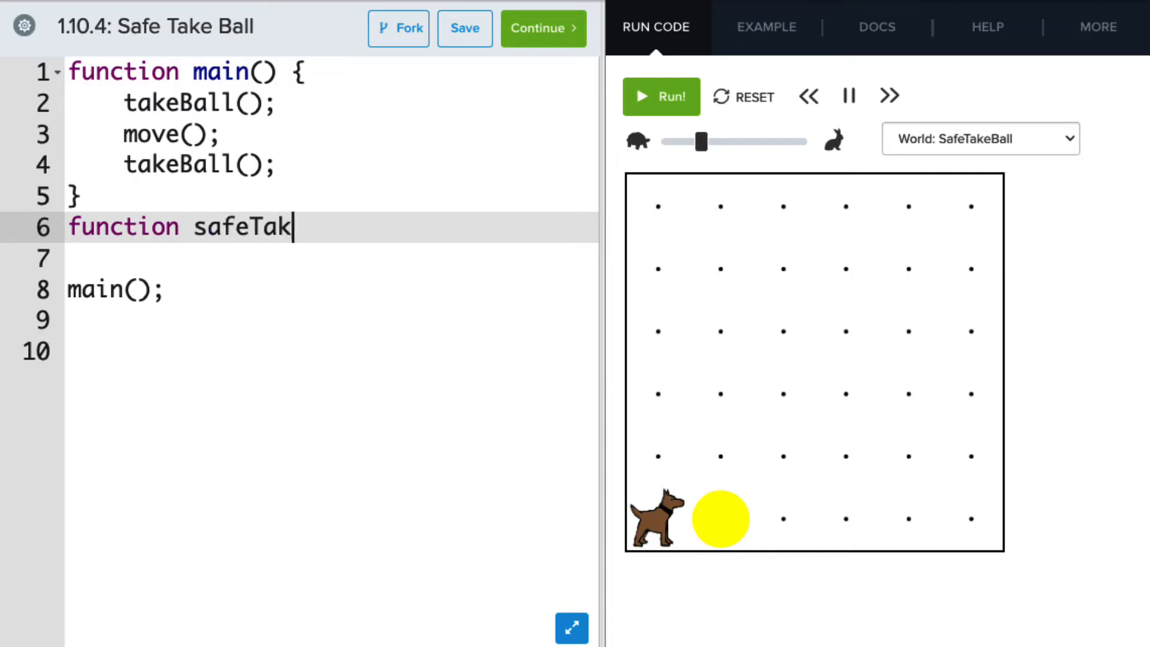
pyautogui.write('eBall()')
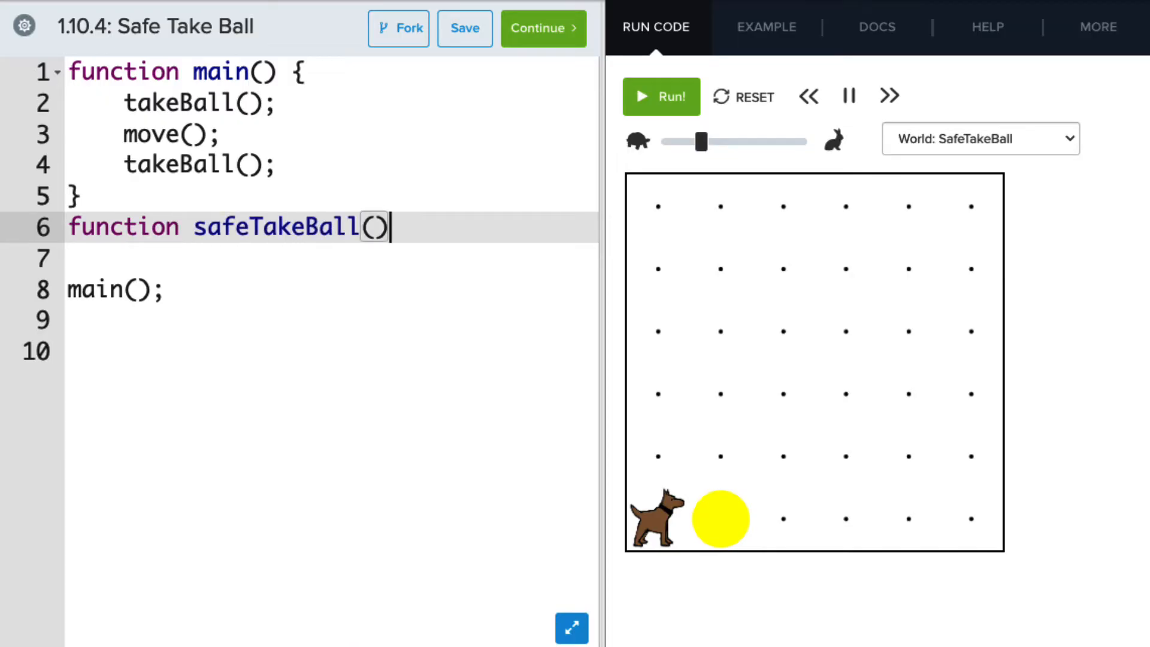
pyautogui.write('{')
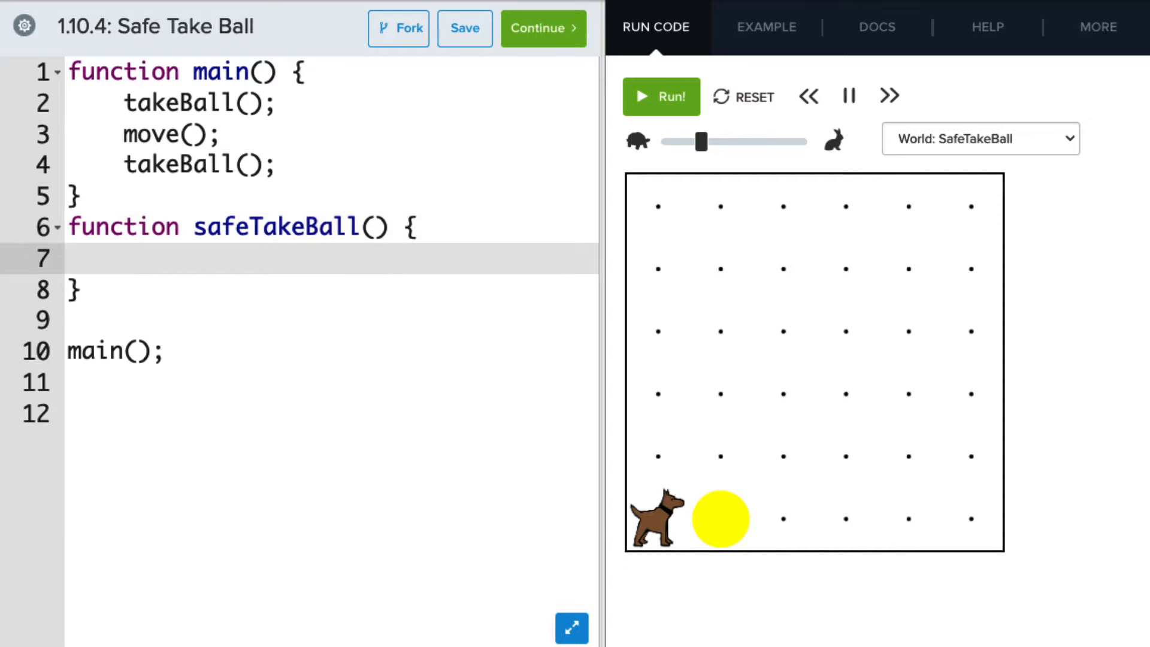
pyautogui.write('if (')
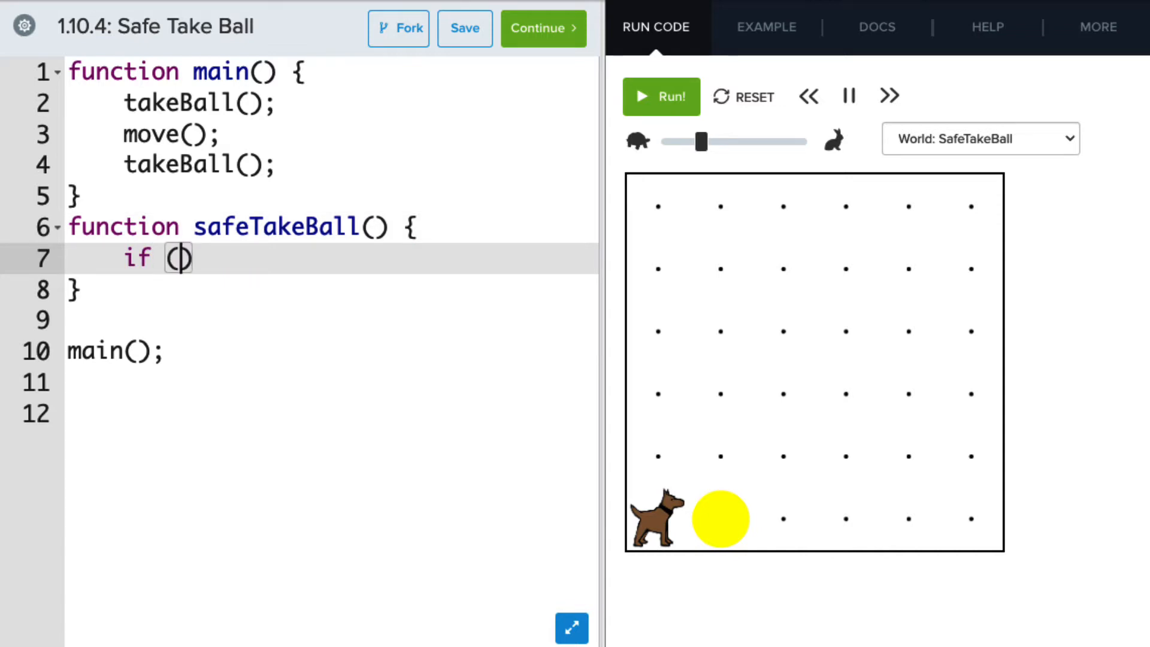
pyautogui.write('balls')
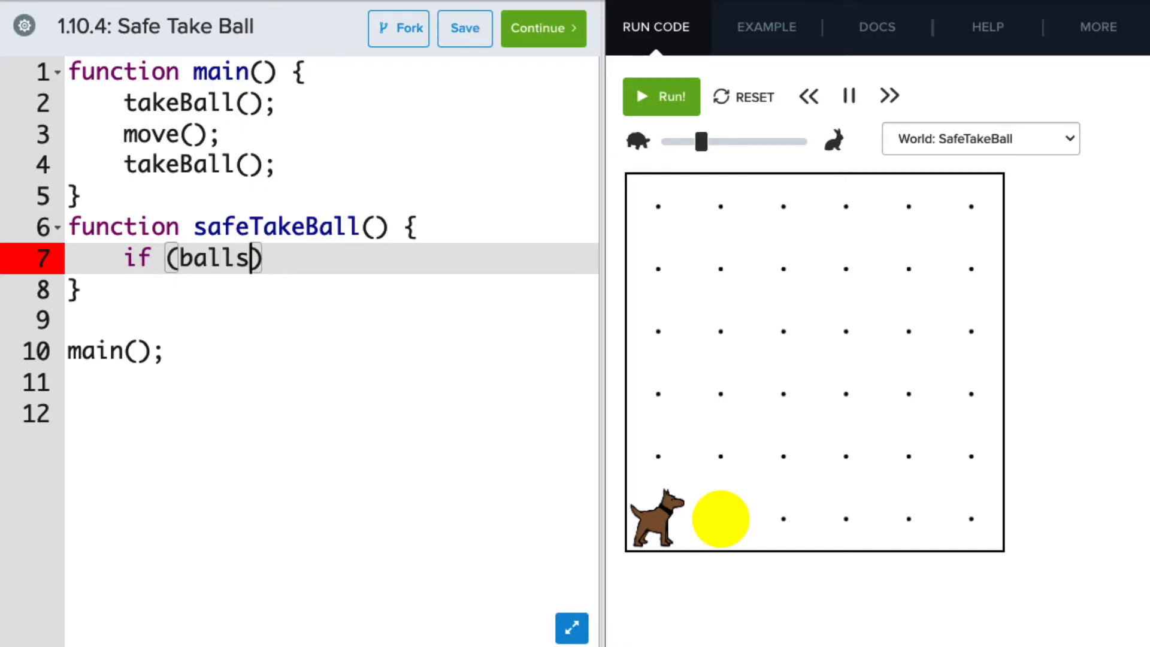
pyautogui.write('Pr')
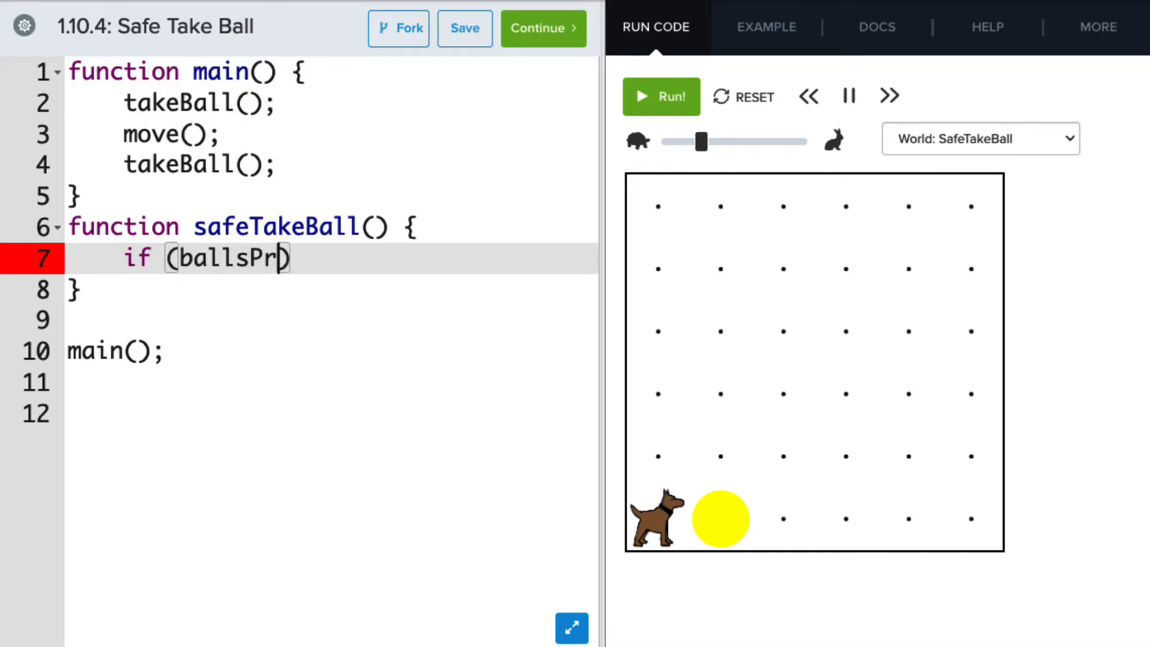
pyautogui.write('esent()')
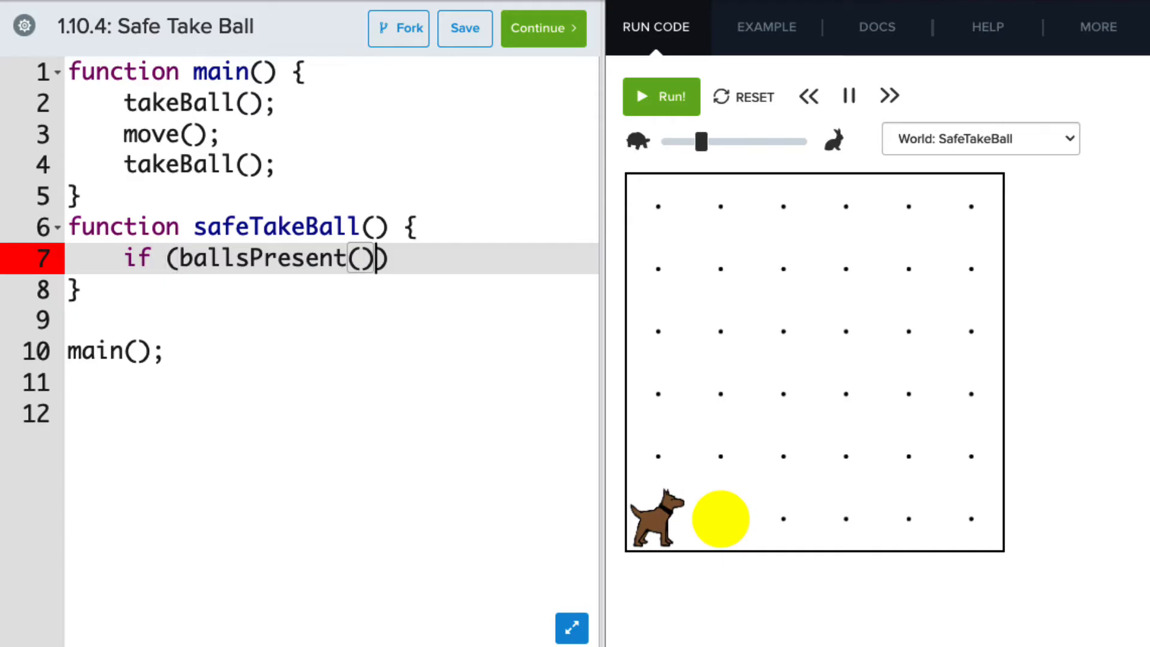
pyautogui.write('{')
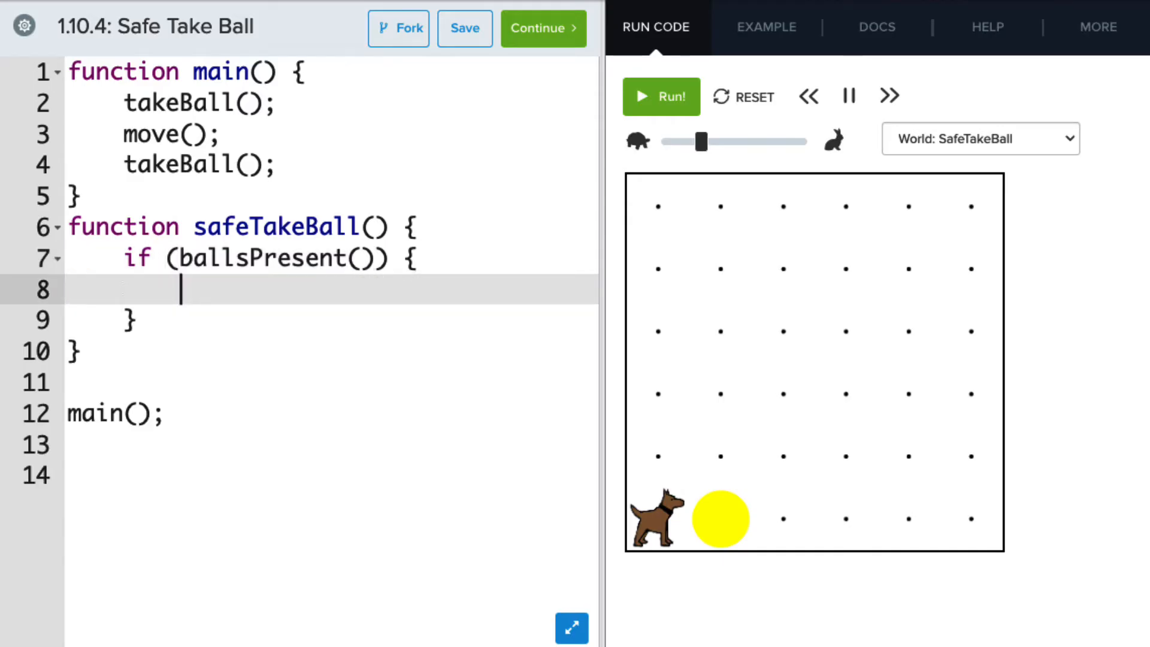
pyautogui.write('take')
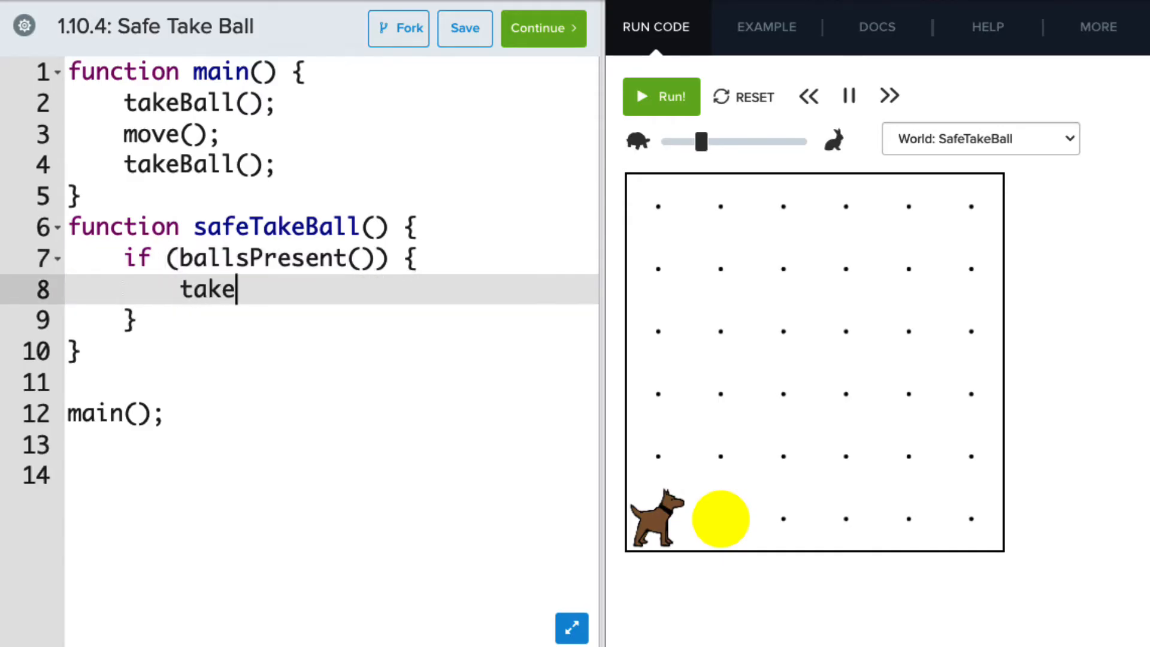
pyautogui.write('Ball();')
pyautogui.click(331, 103)
pyautogui.write('safeT')
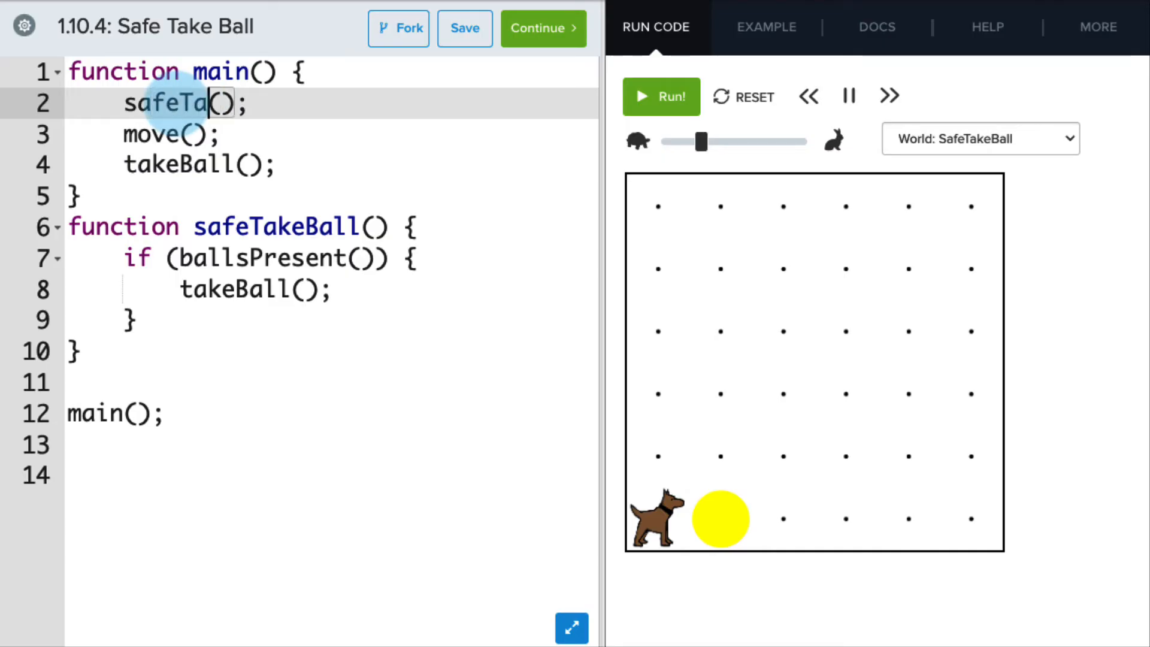
# - Change main's takeBall(); calls on lines 2 and 4 to safeTakeBall();
pyautogui.write('keBall')
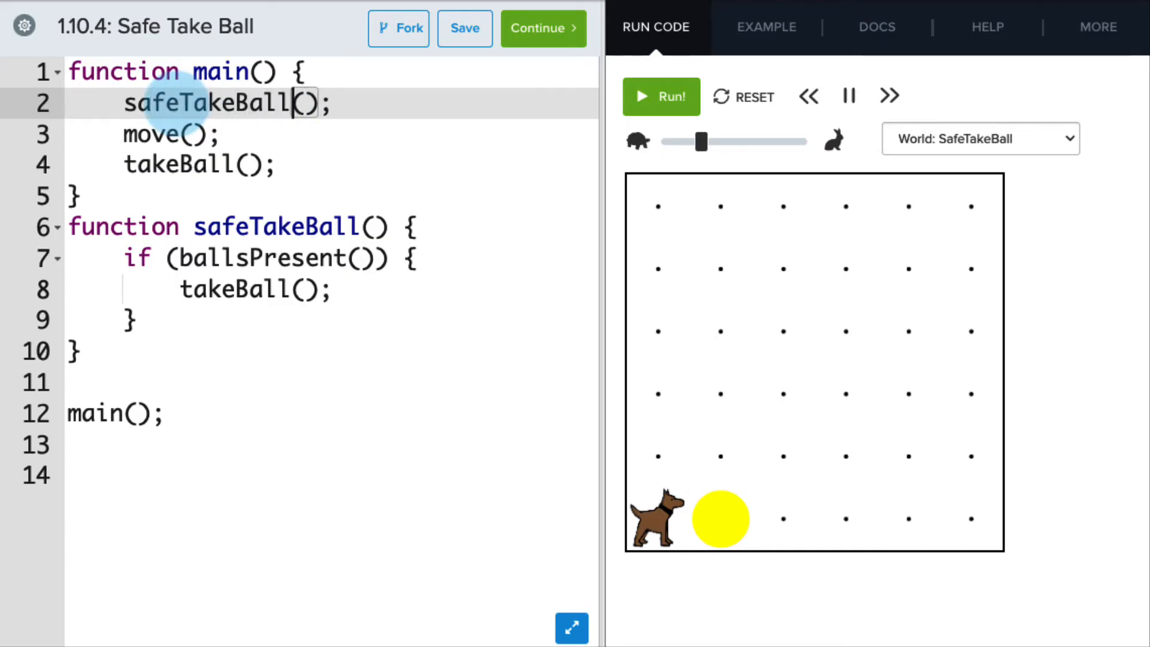
pyautogui.doubleClick(205, 103)
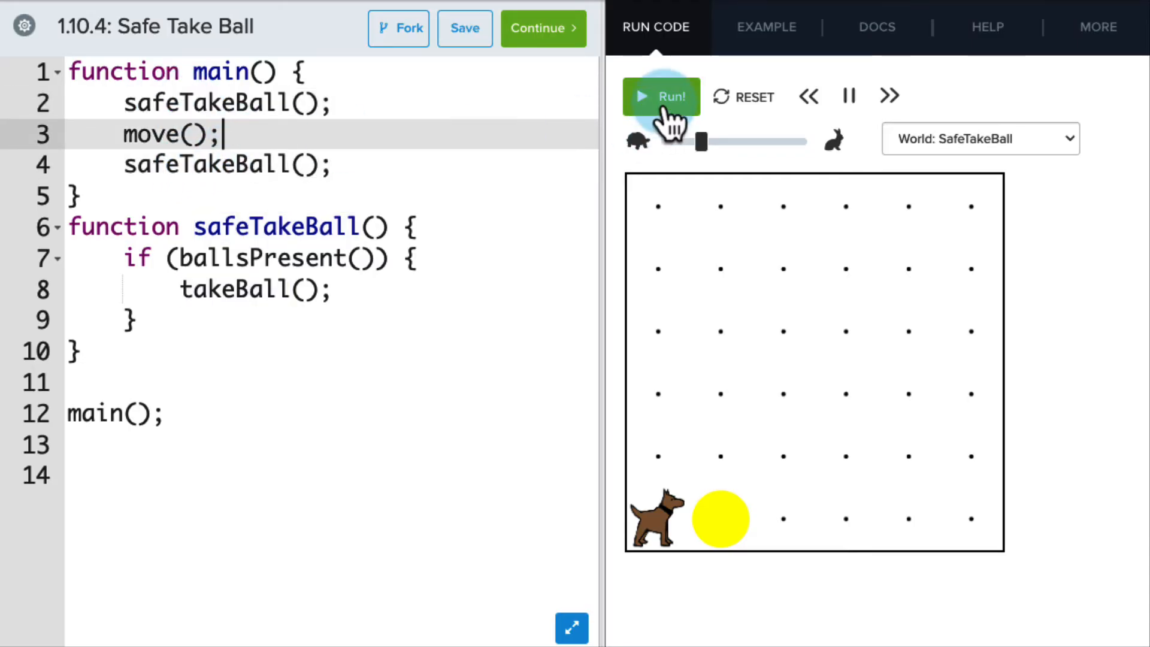
# - Run the revised program until Karel finishes and the 'Nice job! You got it!' banner appears
pyautogui.click(660, 96)
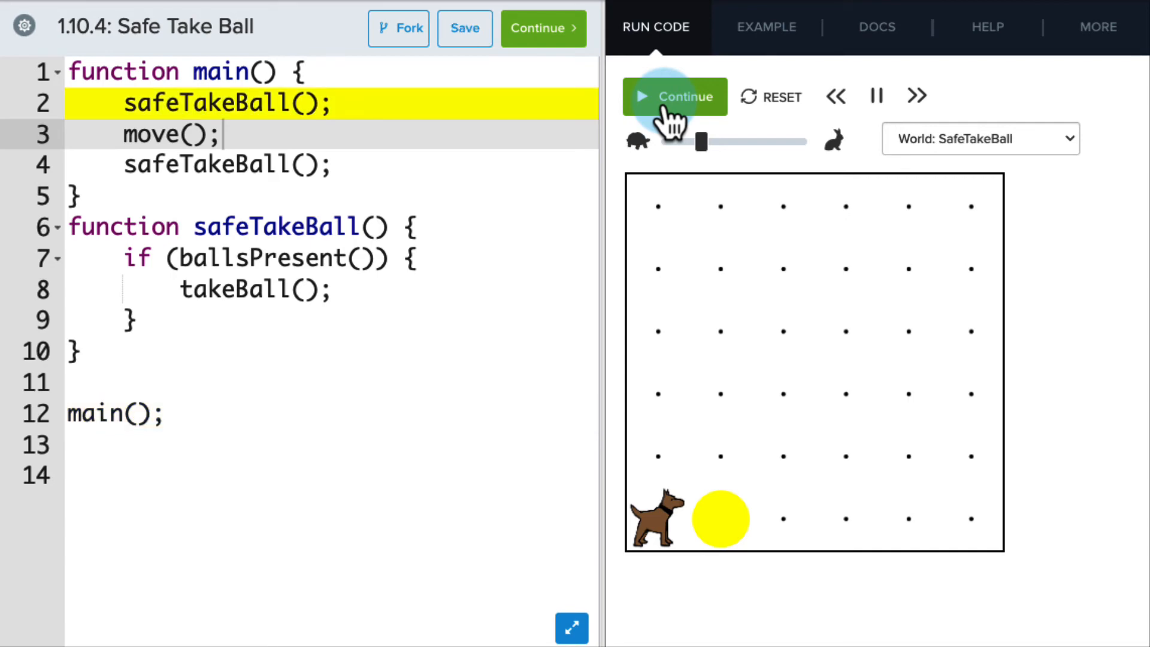
pyautogui.click(673, 96)
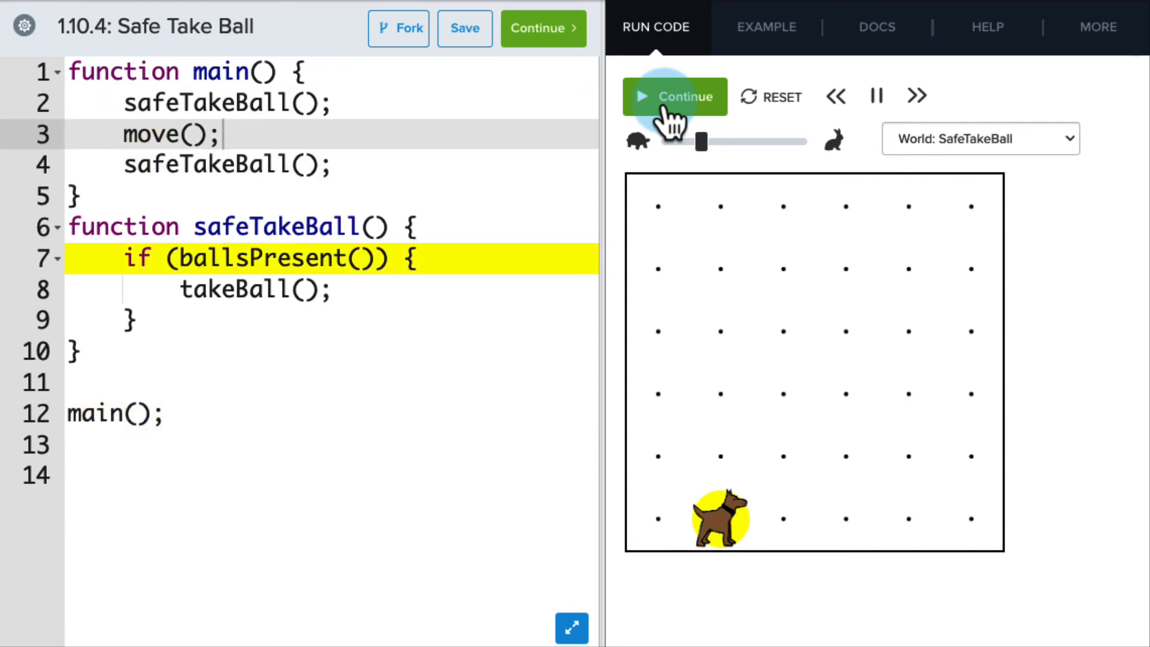
pyautogui.click(674, 96)
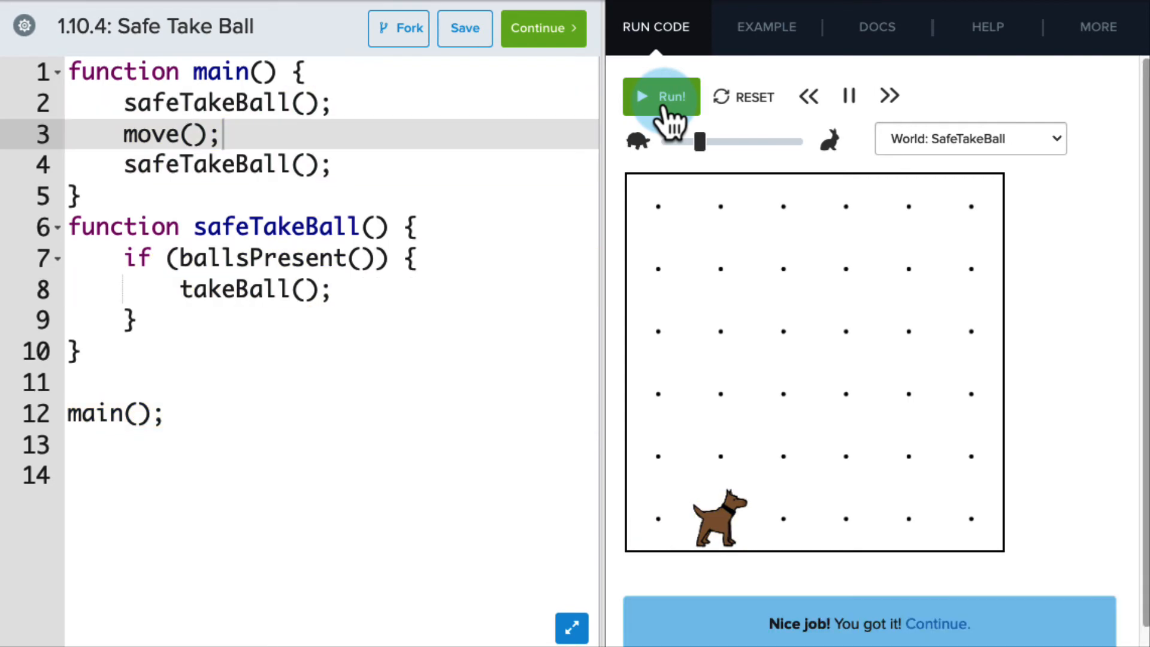